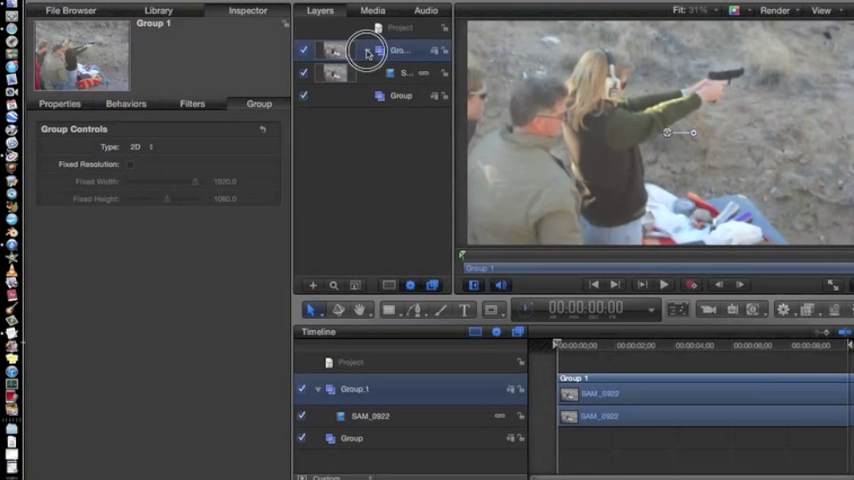
- Select the SAM_0922 clip layer under Group 1 to load it in the Inspector
left_click(400, 72)
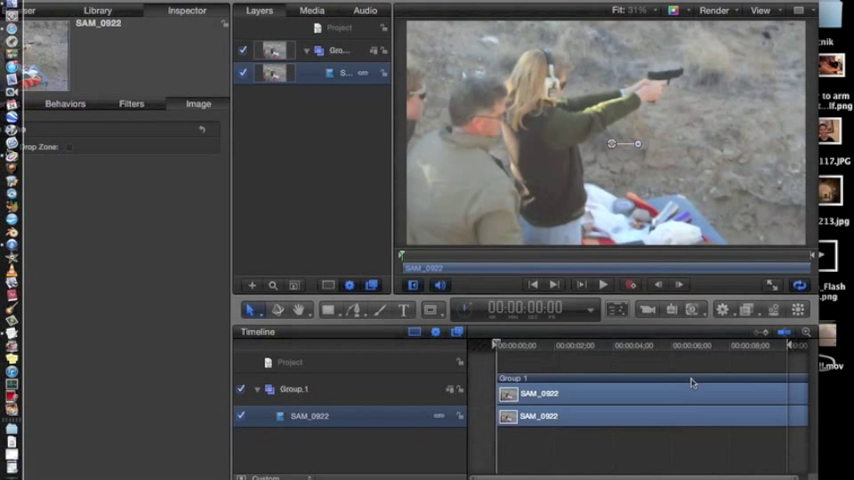
mouse_move(724, 348)
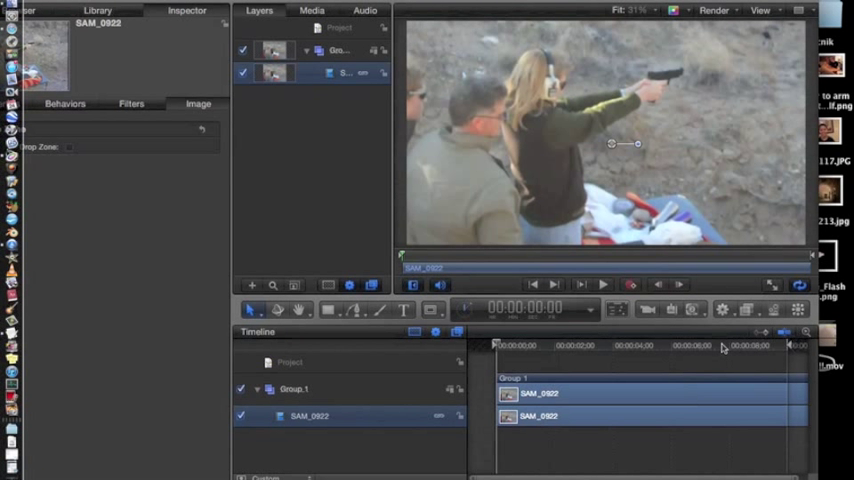
- Browse the Add Behavior menu's Parameter behaviors for the SAM_0922 clip
left_click(714, 308)
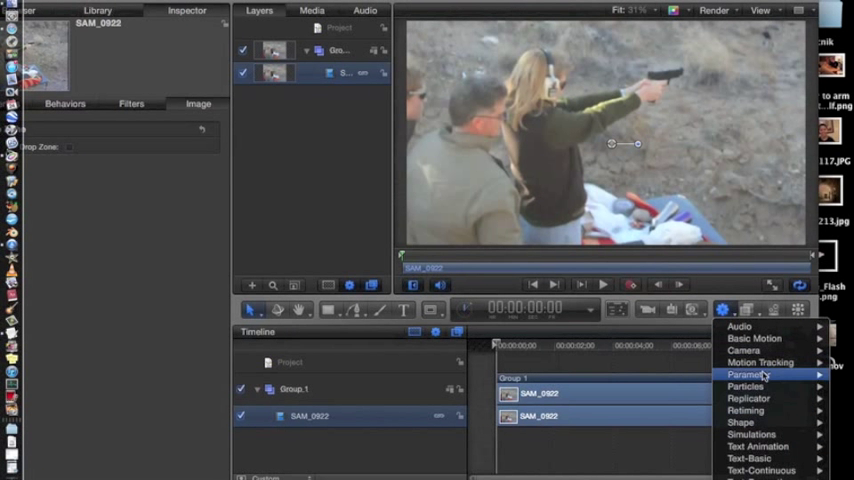
mouse_move(756, 410)
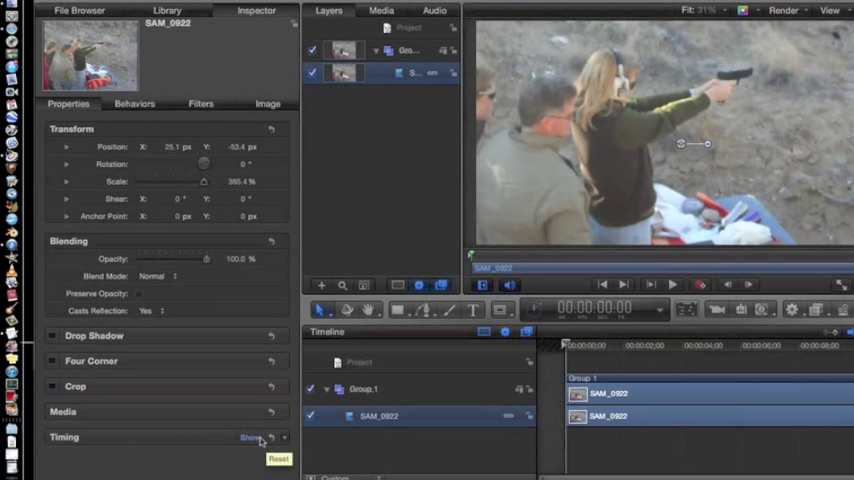
- Switch the Inspector to the SAM_0922 clip's Image Drop Zone settings
left_click(264, 436)
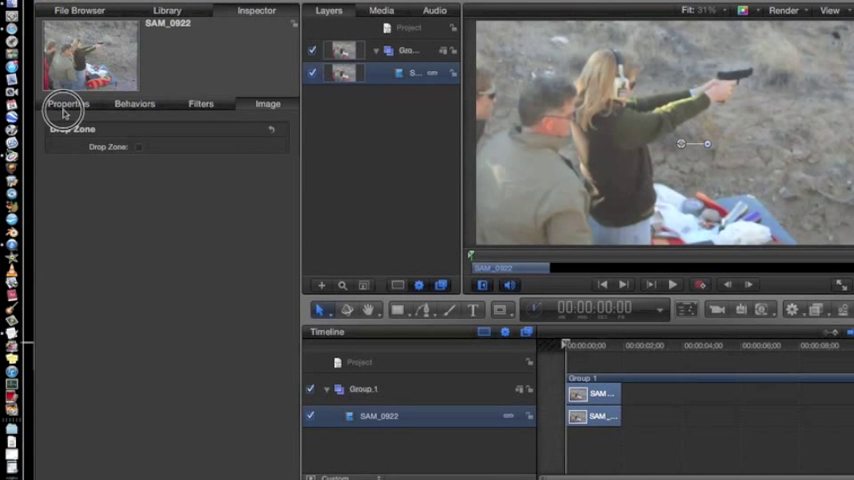
- Set the clip's Time Remap speed to about 32% and play it from the start
left_click(68, 104)
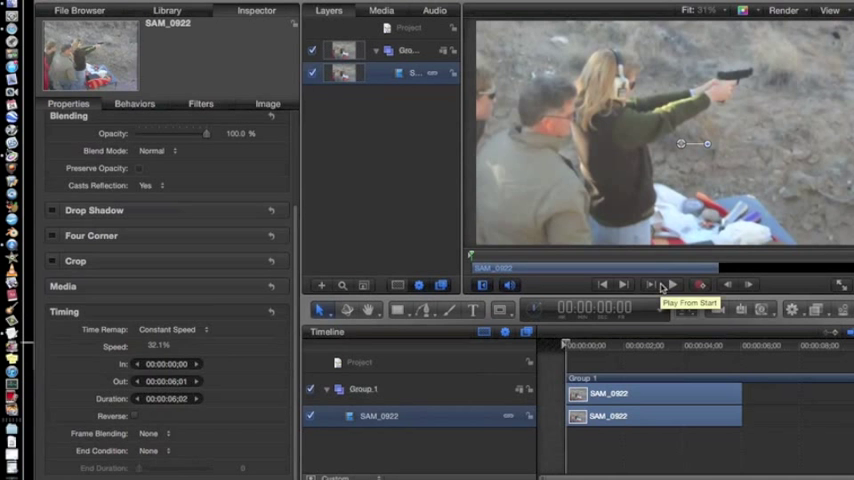
left_click(672, 284)
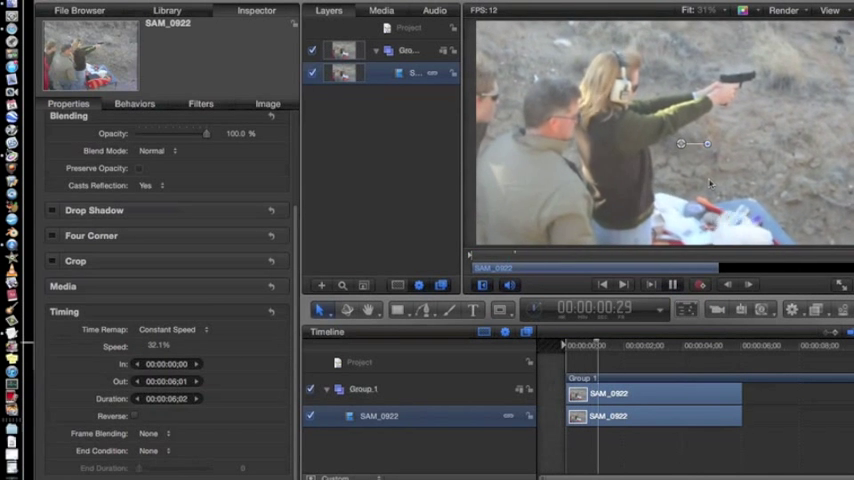